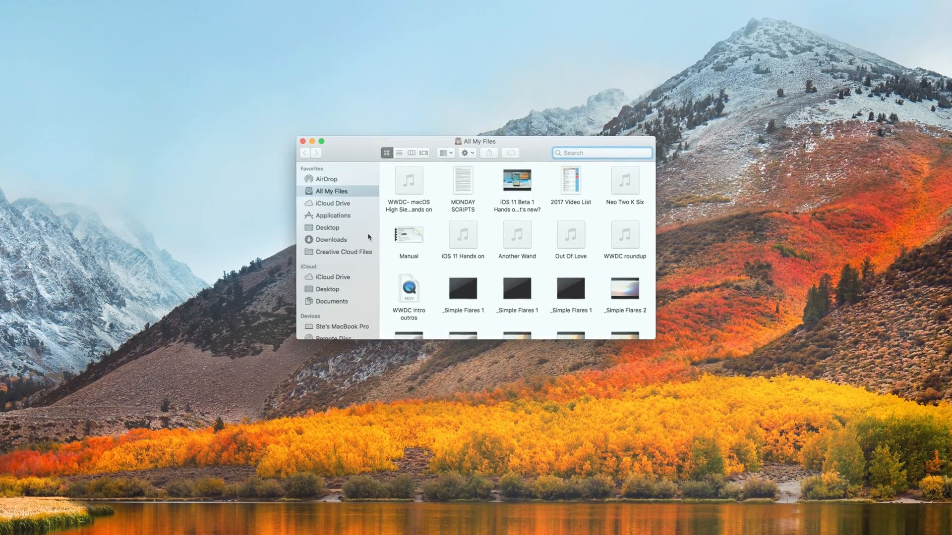
Switch Finder to the empty Desktop folder and begin a This Mac search query
{"action": "left_click", "coordinate": [320, 228]}
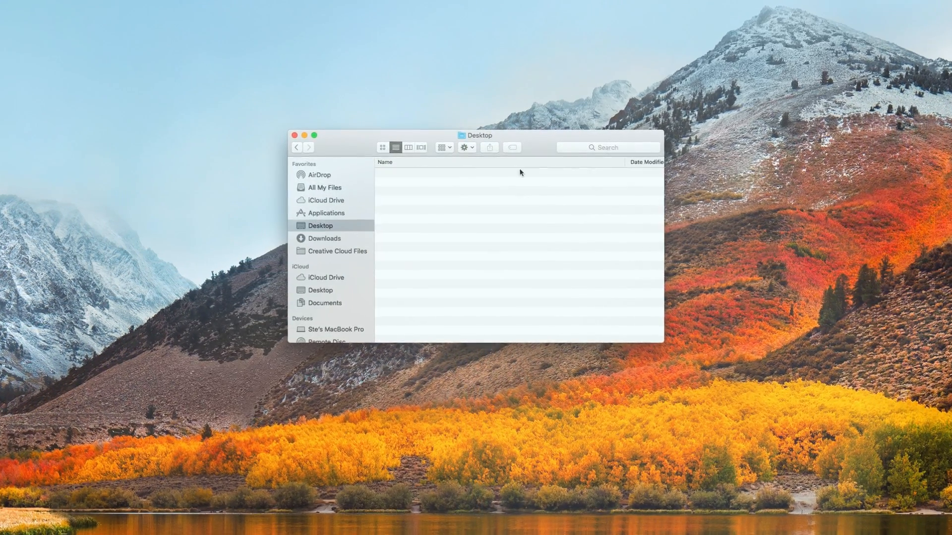
{"action": "type", "text": "ed"}
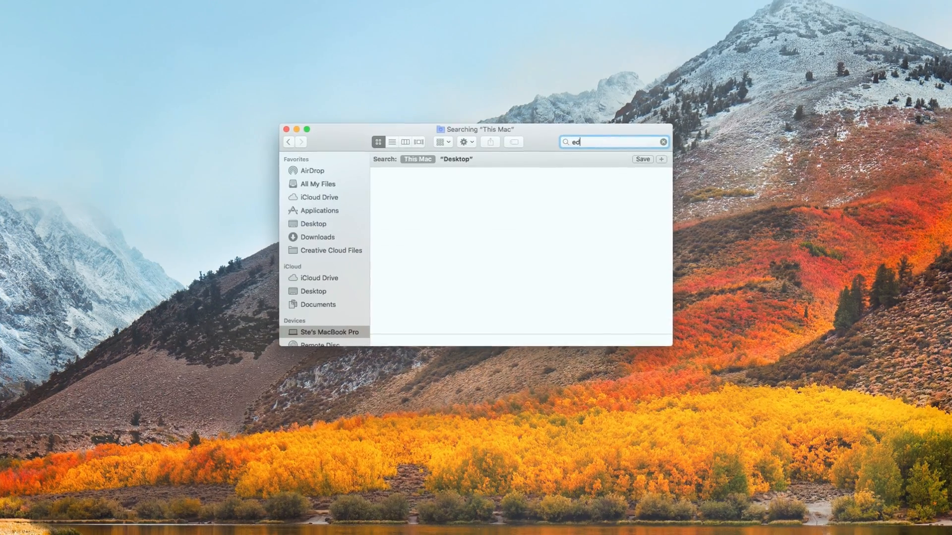
{"action": "type", "text": "es_"}
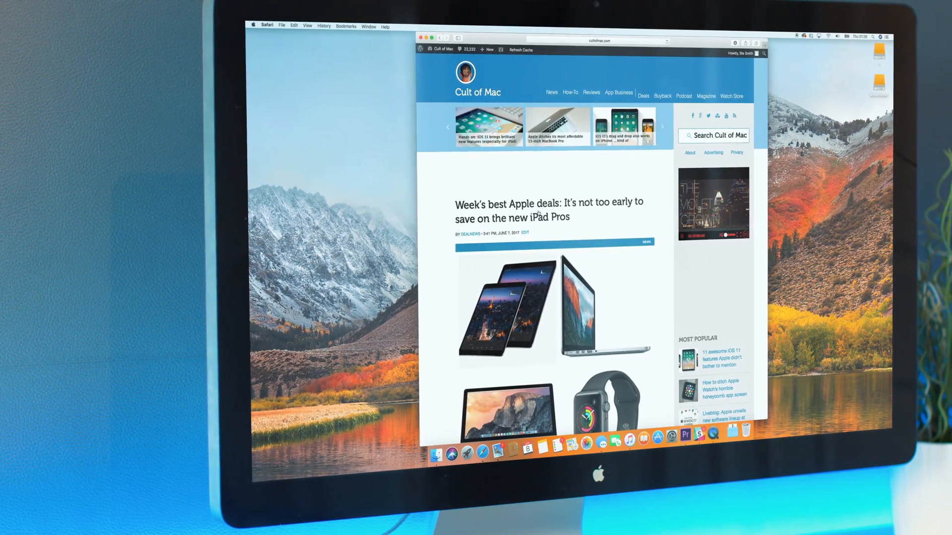
{"action": "scroll", "scroll_direction": "down", "scroll_amount": 3}
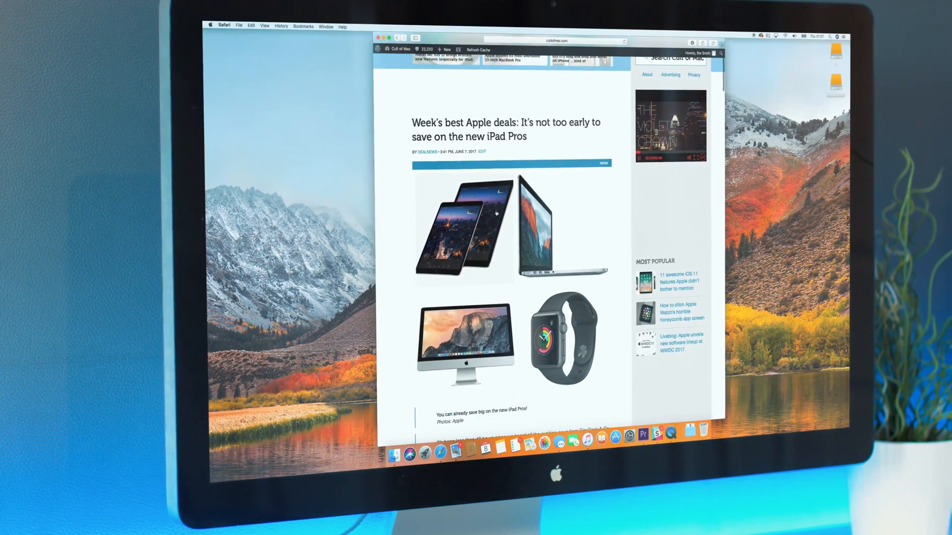
{"action": "scroll", "scroll_direction": "down", "scroll_amount": 3}
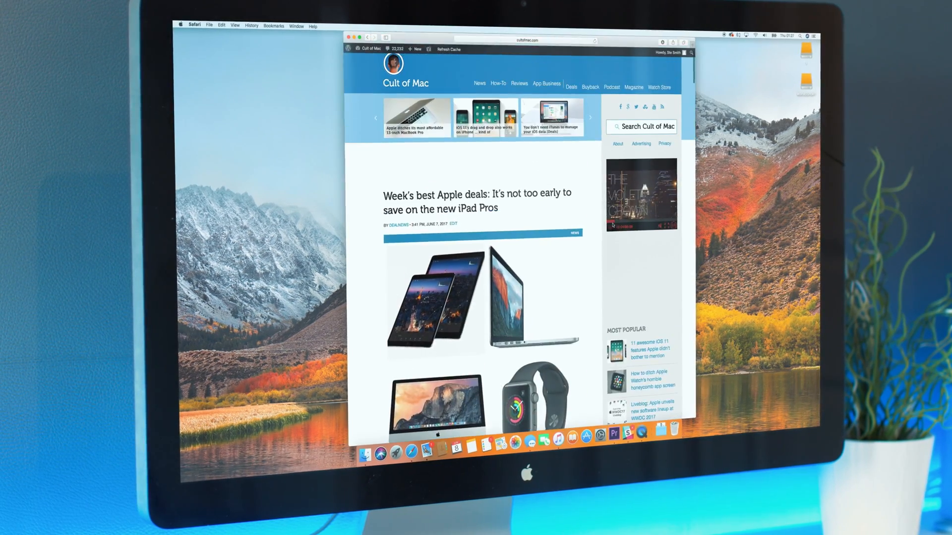
{"action": "type", "text": "Shure mv88"}
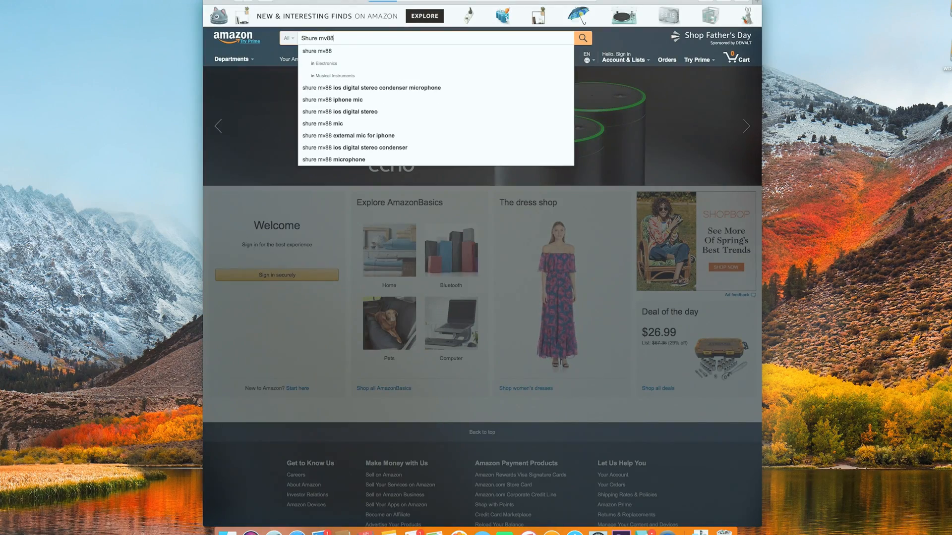
{"action": "left_click", "coordinate": [582, 37]}
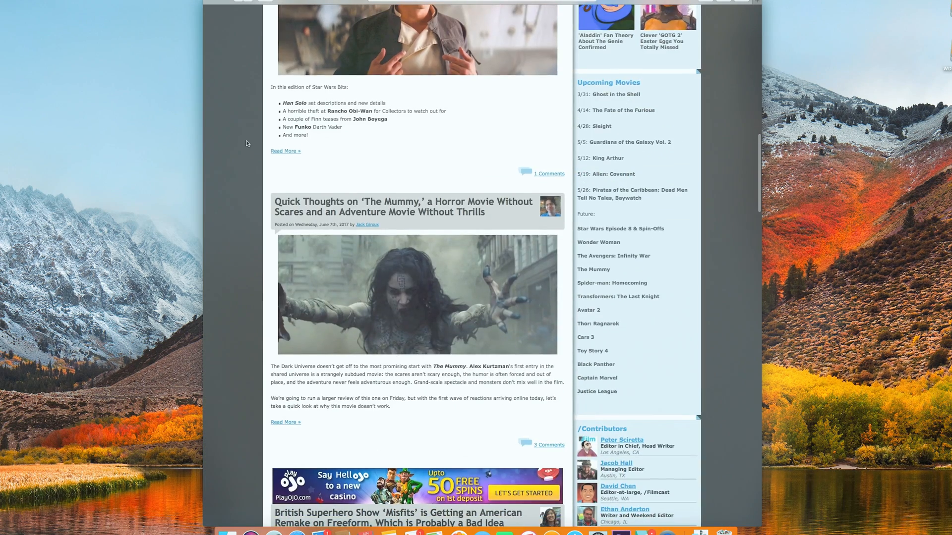
{"action": "scroll", "scroll_direction": "down", "scroll_amount": 3}
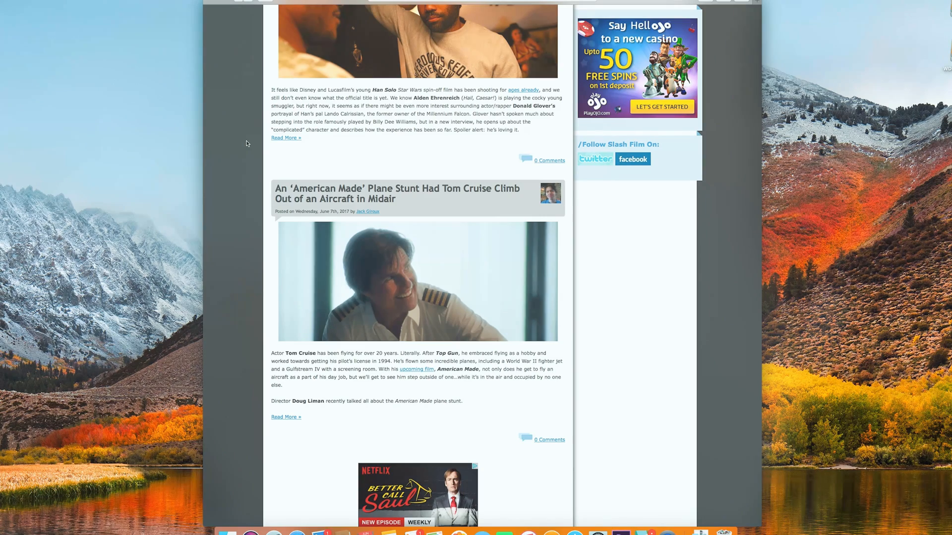
{"action": "scroll", "scroll_direction": "down", "scroll_amount": 3}
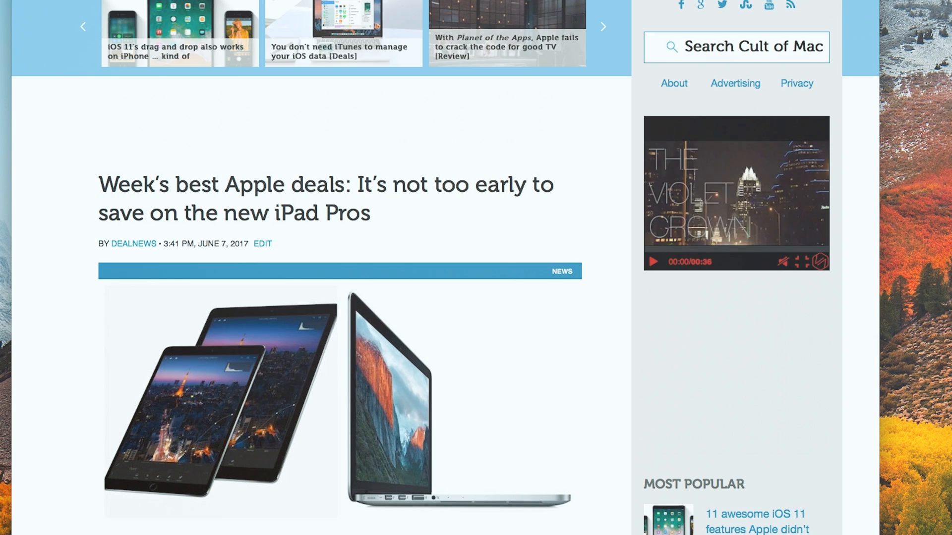
{"action": "scroll", "scroll_direction": "down", "scroll_amount": 3}
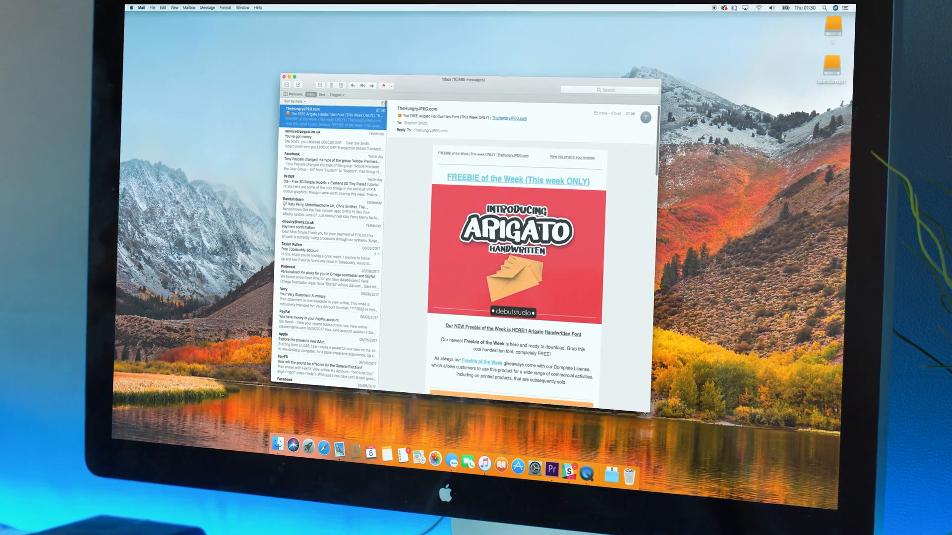
{"action": "scroll", "scroll_direction": "down", "scroll_amount": 3}
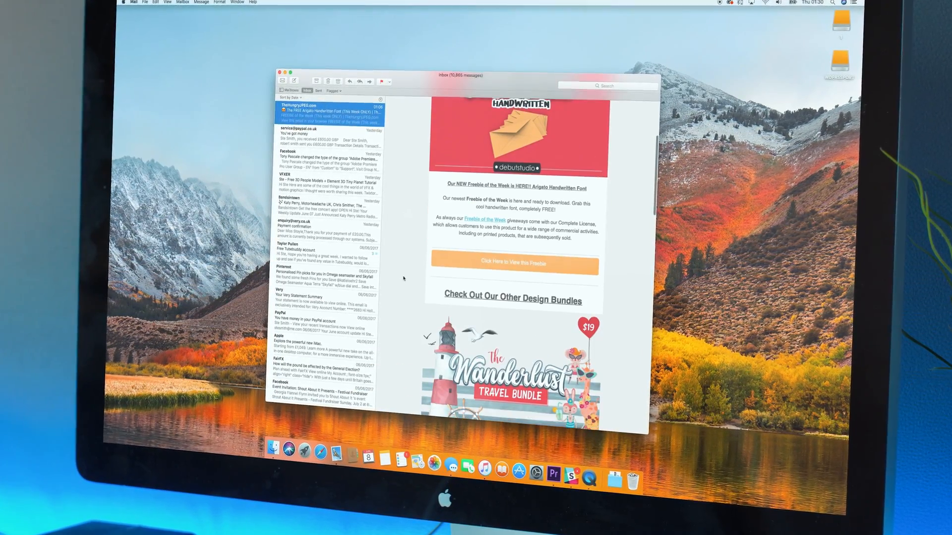
{"action": "type", "text": "sam"}
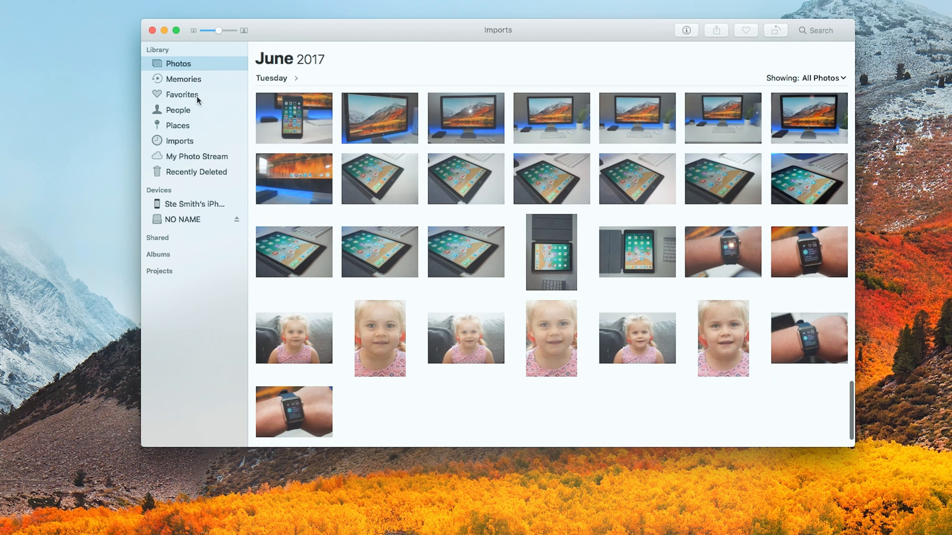
Apply the Vivid Cool filter to the iPhone photo, then add June 2017 shots to the selection
{"action": "left_click", "coordinate": [178, 61]}
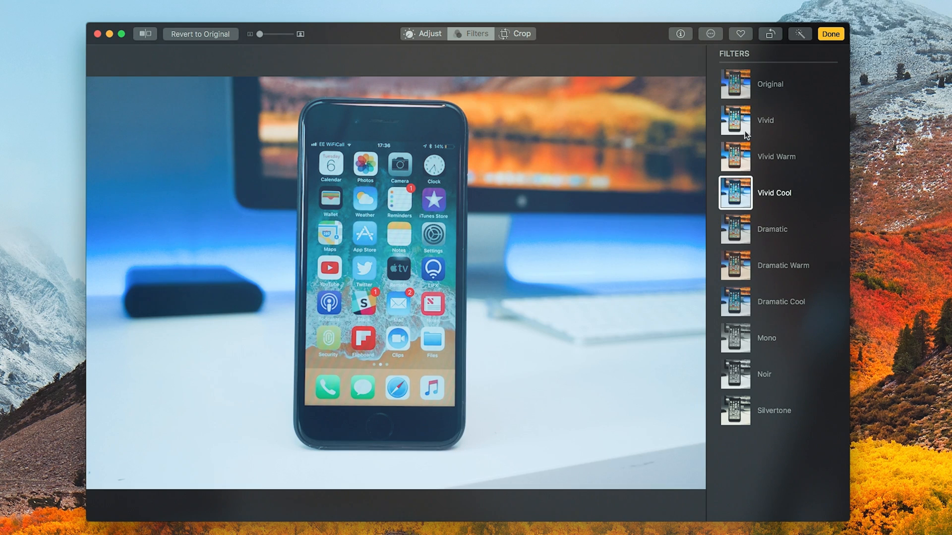
{"action": "left_click", "coordinate": [430, 34]}
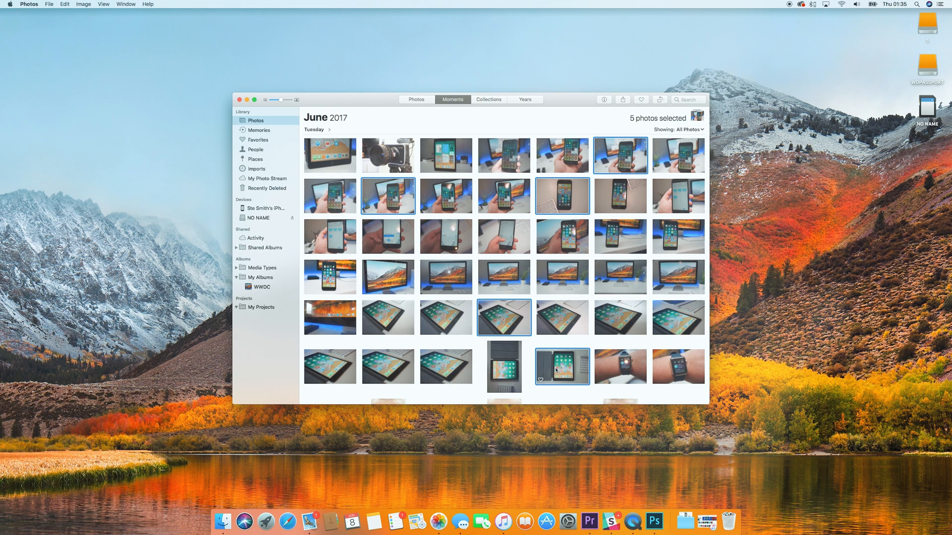
{"action": "left_click", "coordinate": [677, 366]}
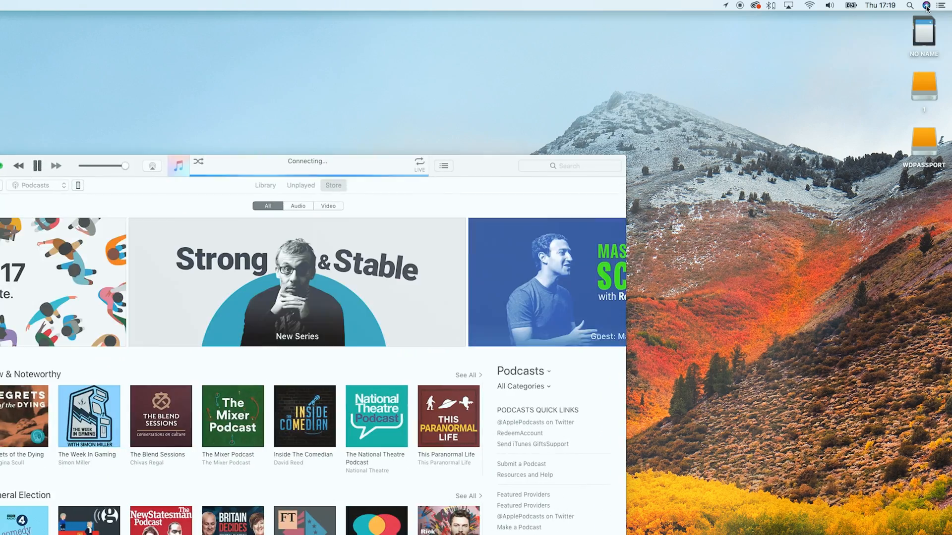
Confirm the Bauer Media Document file name in the Keynote folder
{"action": "left_click", "coordinate": [916, 6]}
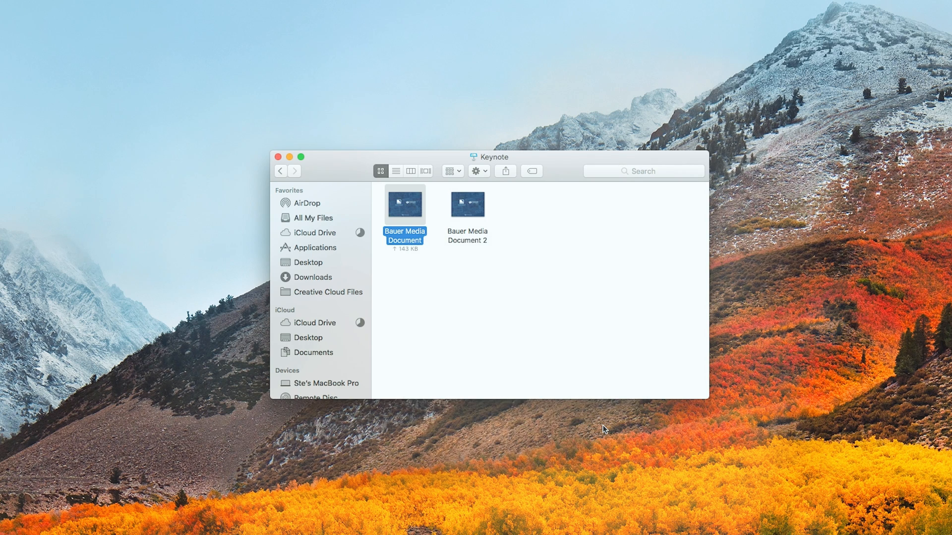
{"action": "left_click", "coordinate": [505, 170]}
{"action": "type", "text": "easyjet 8717"}
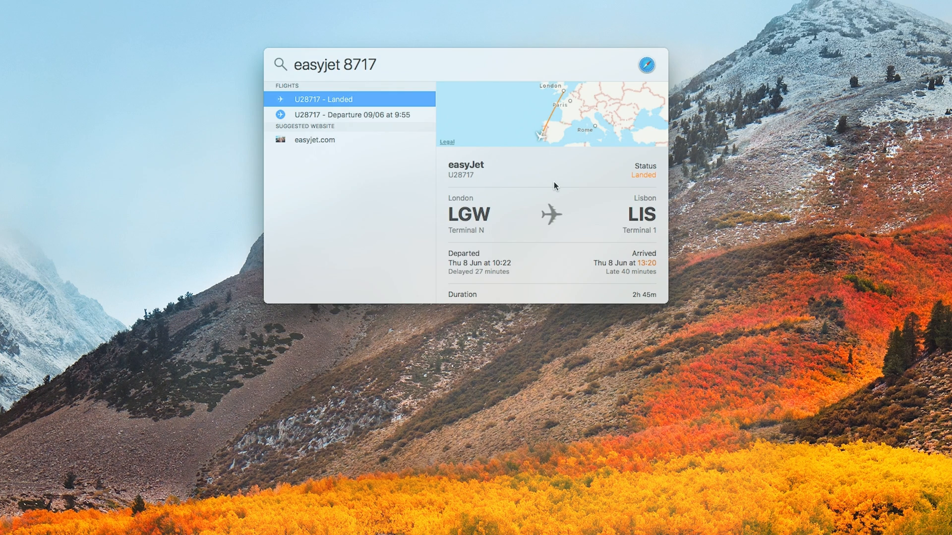
{"action": "mouse_move", "coordinate": [668, 305]}
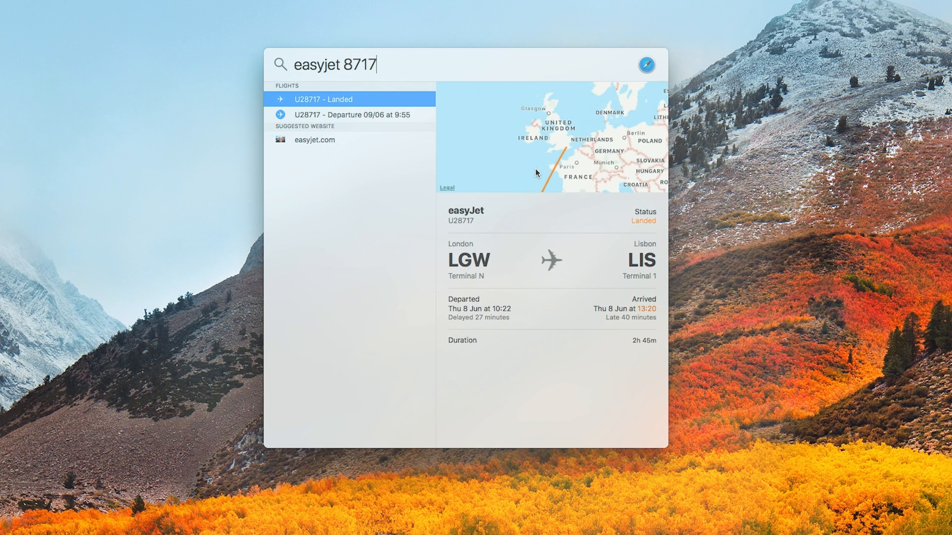
Enter the note text 'liverpool musicians...' and 'Ooo look mah' in Notes
{"action": "type", "text": "liverpool musicians...ok this doe"}
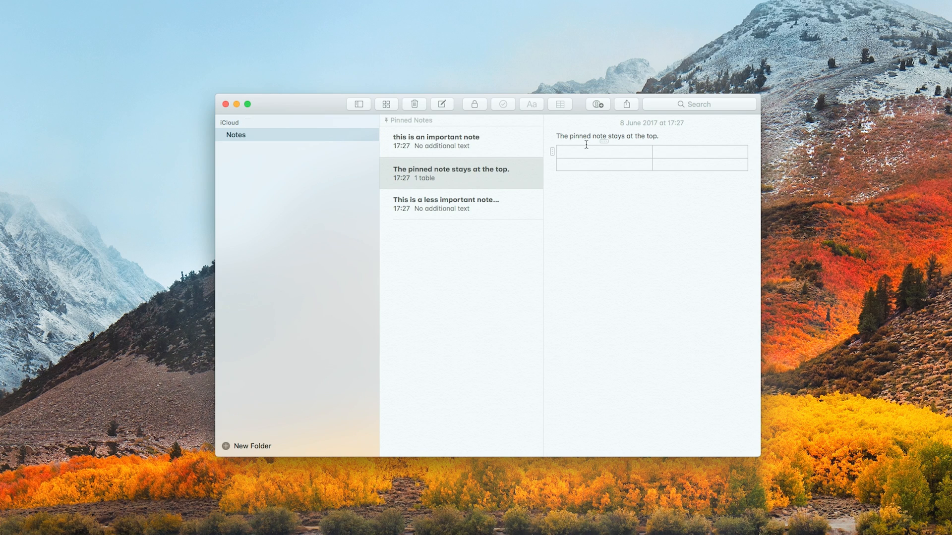
{"action": "type", "text": "Ooo look mah"}
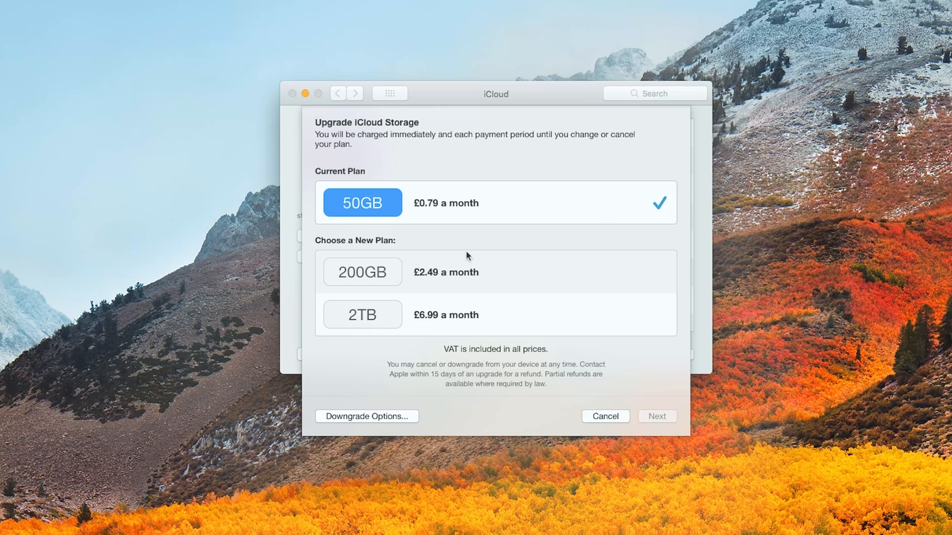
{"action": "mouse_move", "coordinate": [386, 315]}
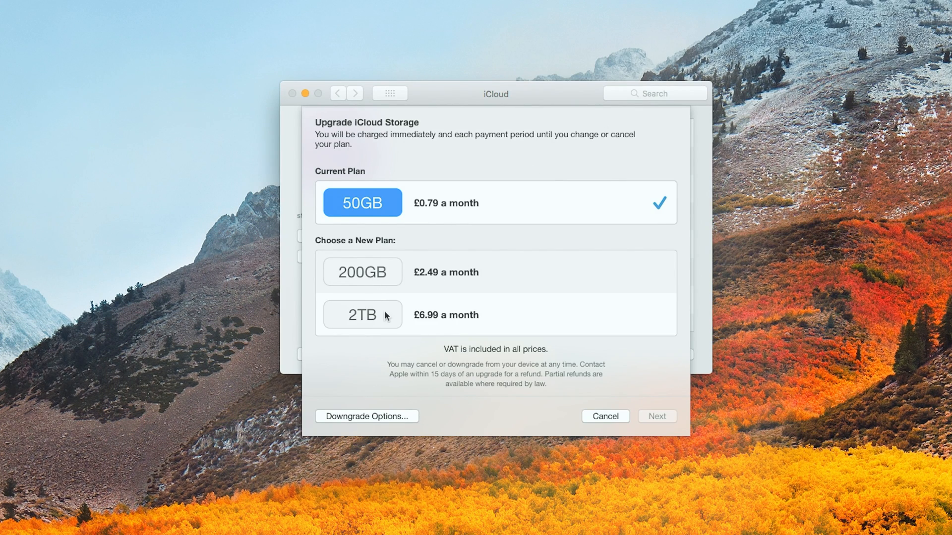
{"action": "mouse_move", "coordinate": [391, 271]}
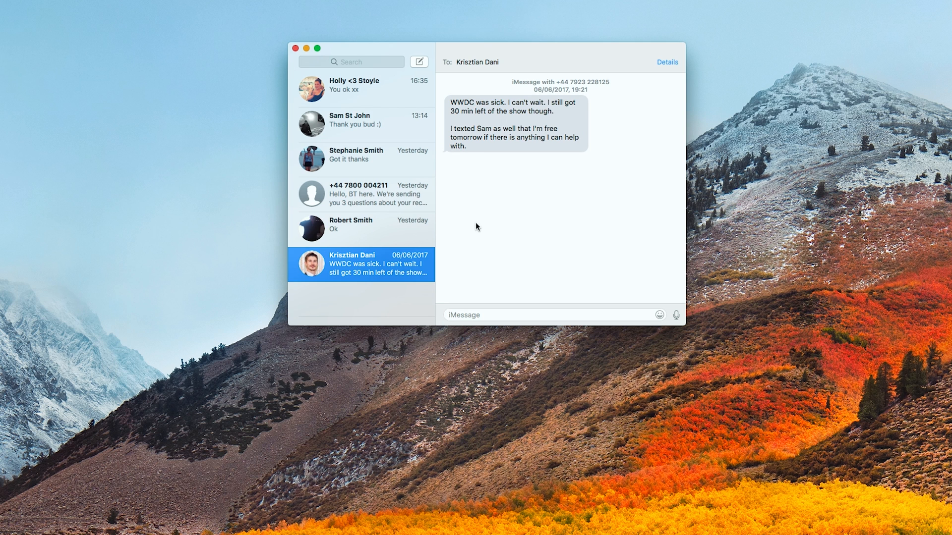
{"action": "mouse_move", "coordinate": [153, 68]}
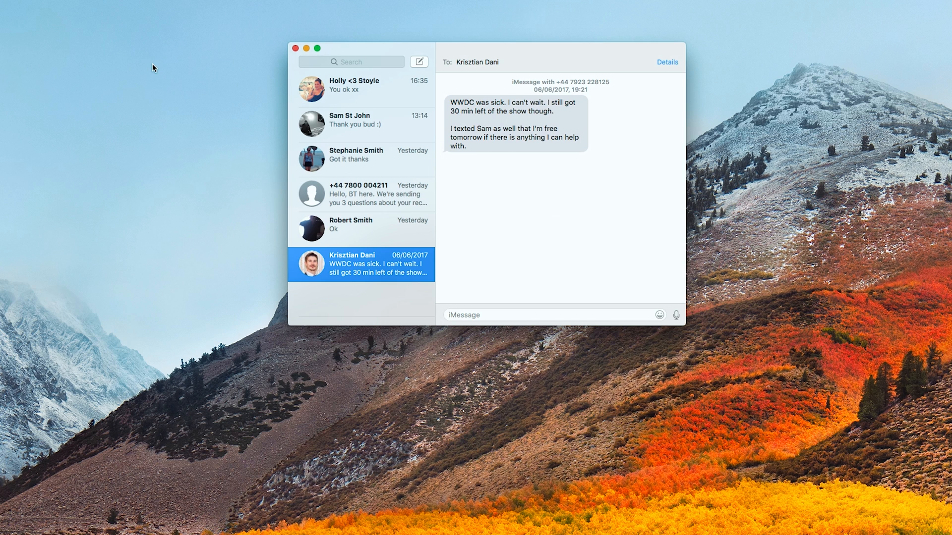